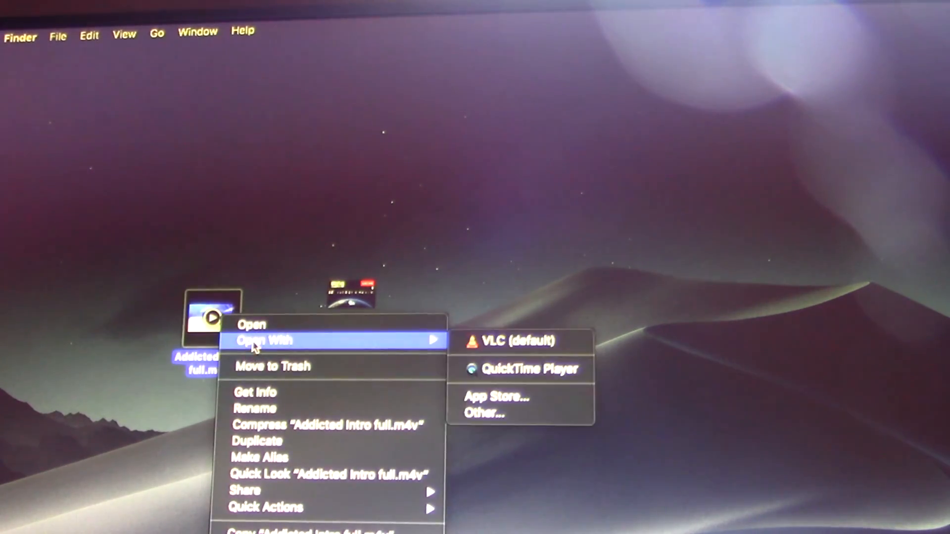
pyautogui.moveTo(518, 379)
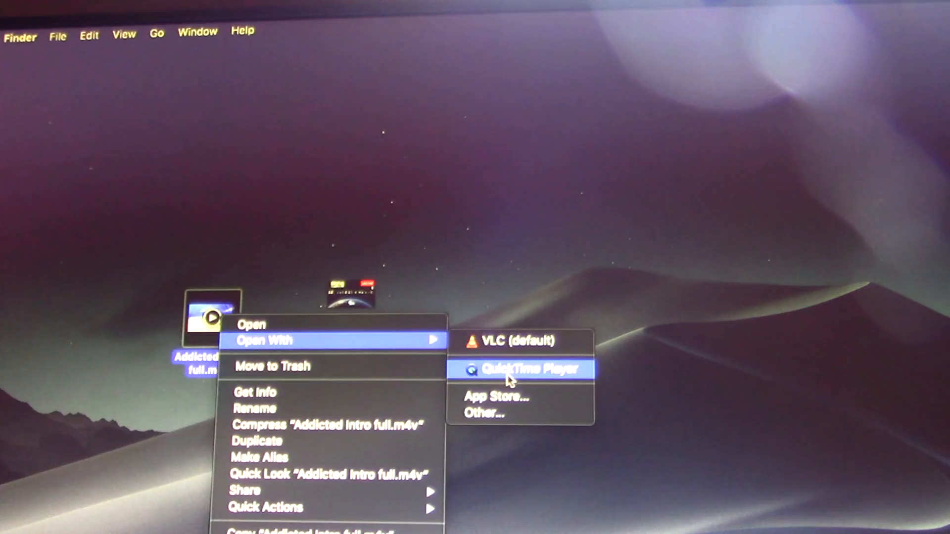
# Open Addicted Intro full.m4v in QuickTime Player to begin joining the end clip.
pyautogui.click(521, 370)
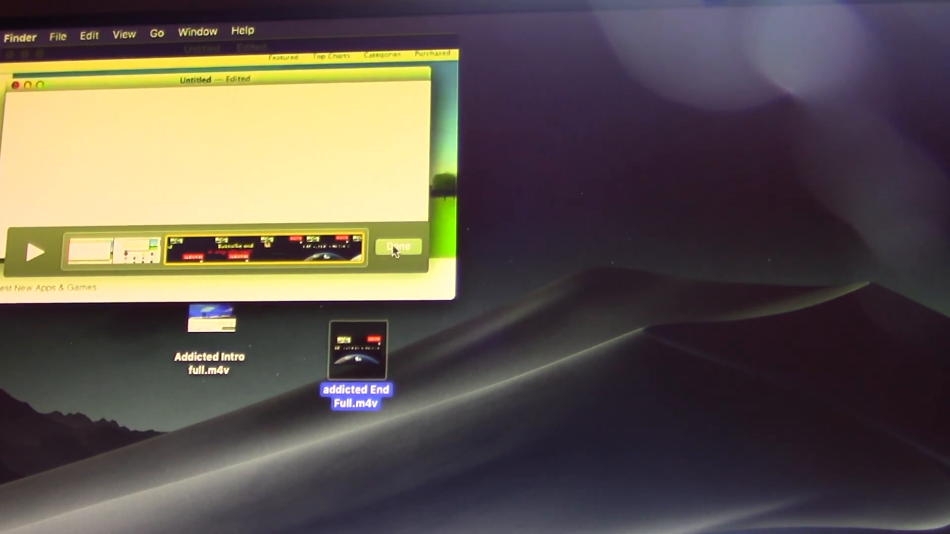
# Finish the joined clips and export them at 1080p to the Desktop as joined.mov.
pyautogui.click(114, 33)
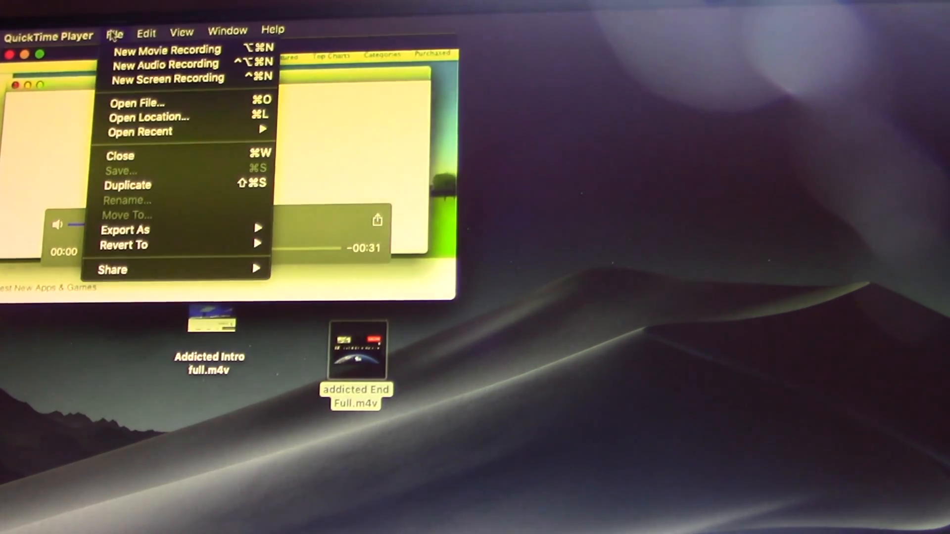
pyautogui.moveTo(125, 230)
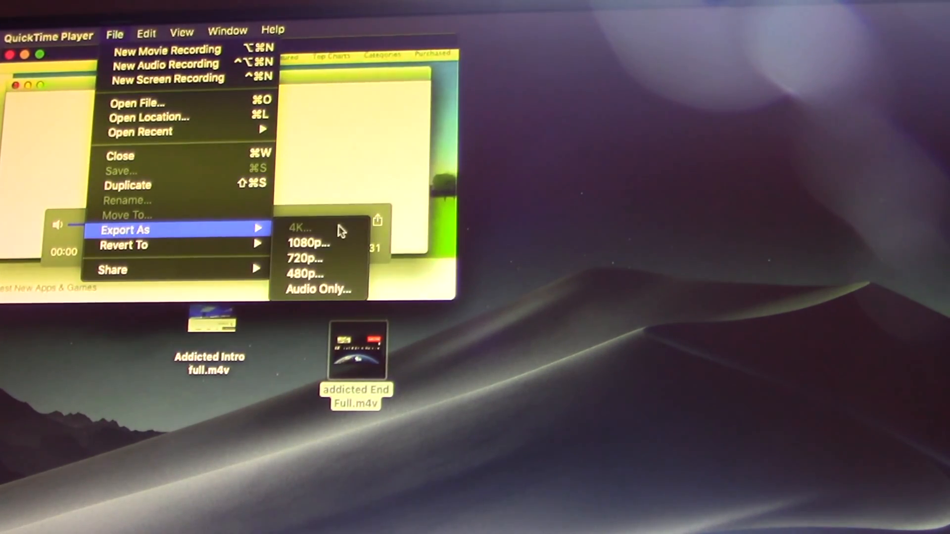
pyautogui.click(309, 243)
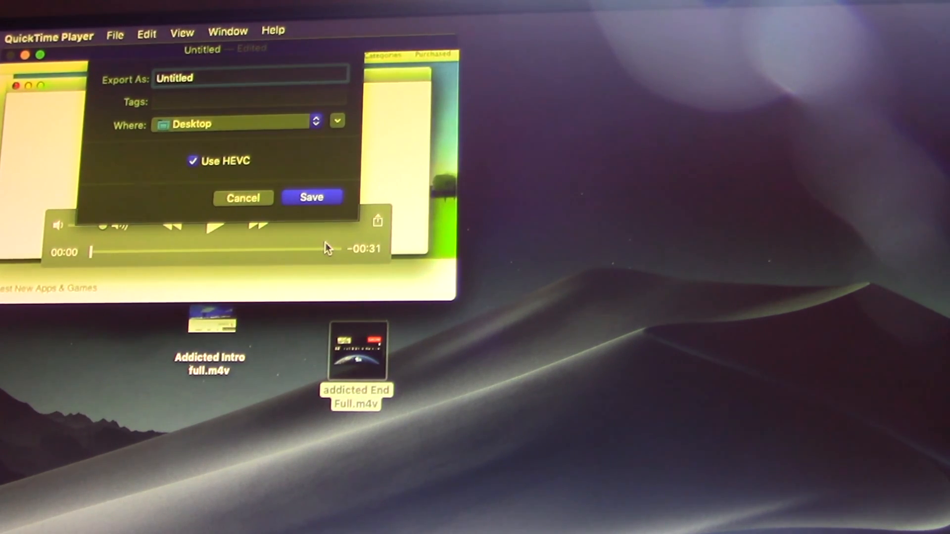
pyautogui.write('joined')
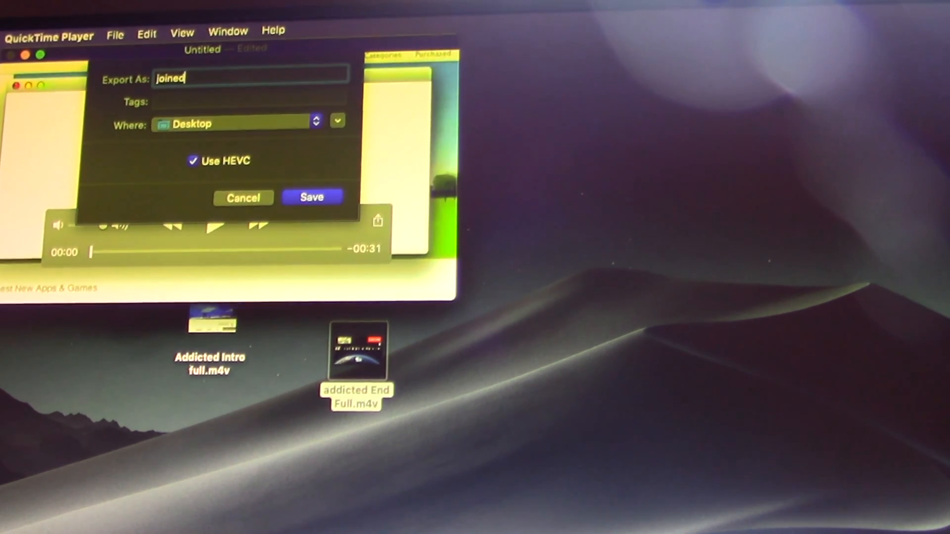
pyautogui.click(311, 197)
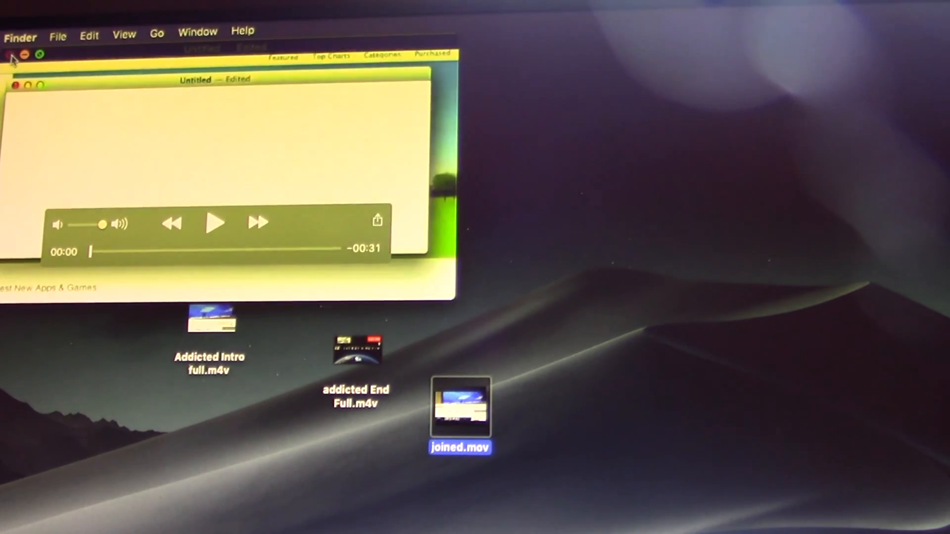
# Open joined.mov from the desktop in QuickTime Player, play it, then reopen it.
pyautogui.rightClick(460, 405)
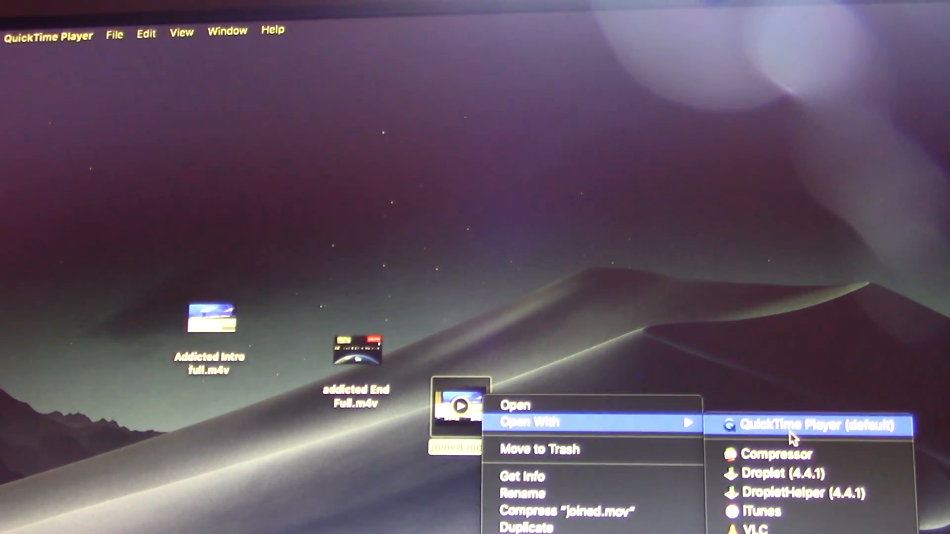
pyautogui.click(807, 427)
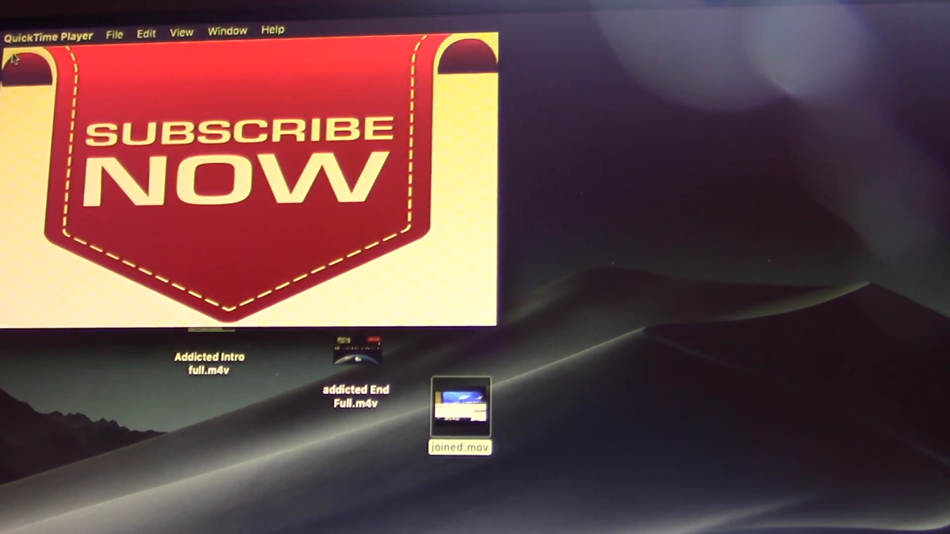
pyautogui.rightClick(460, 407)
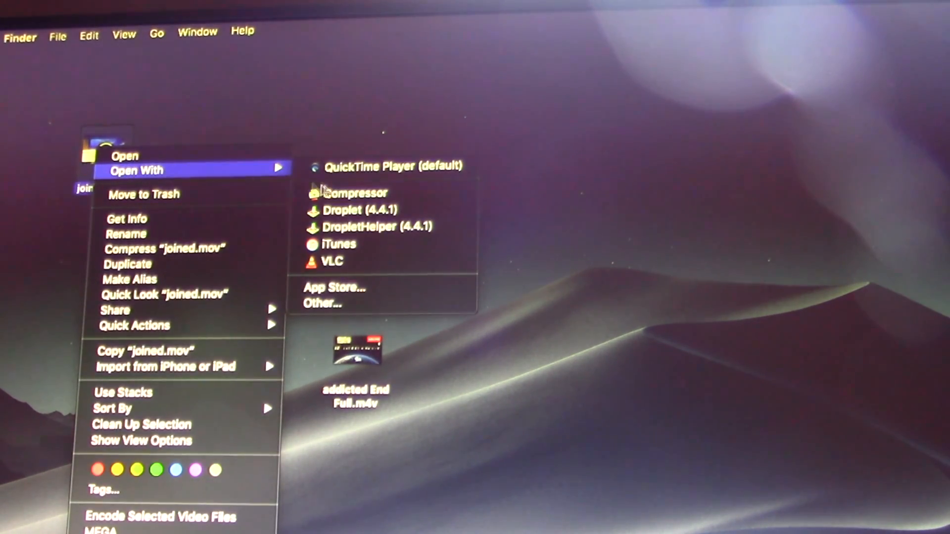
pyautogui.click(388, 167)
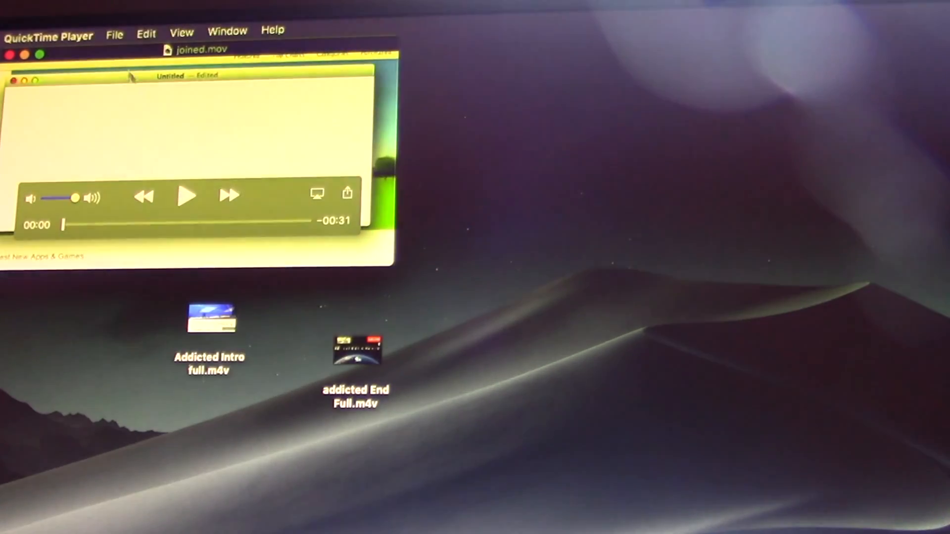
# Trim joined.mov to a shorter section and export the trimmed portion at 1080p.
pyautogui.click(145, 34)
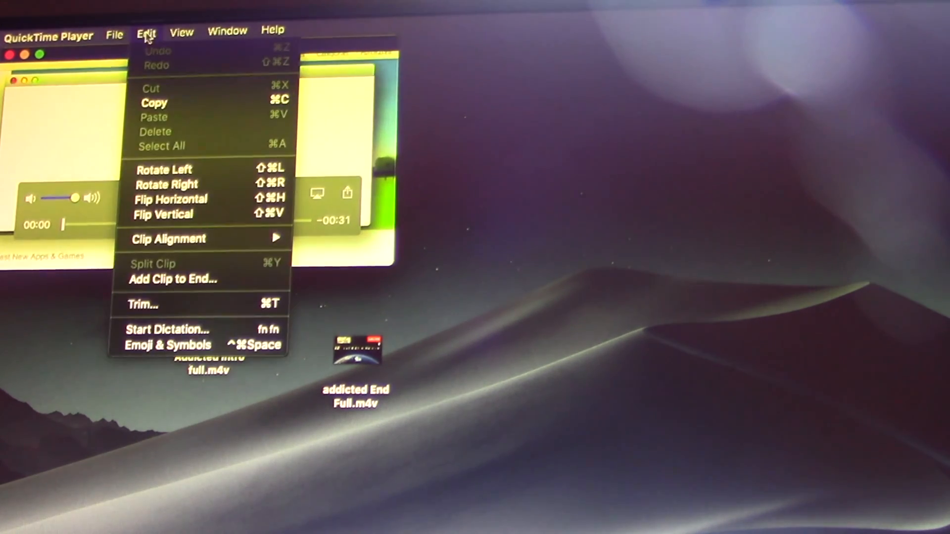
pyautogui.moveTo(198, 311)
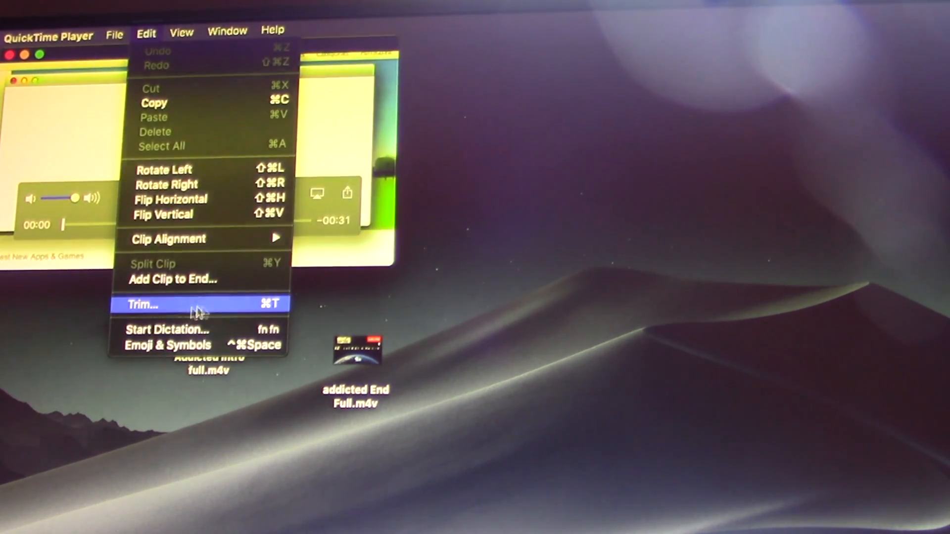
pyautogui.click(144, 303)
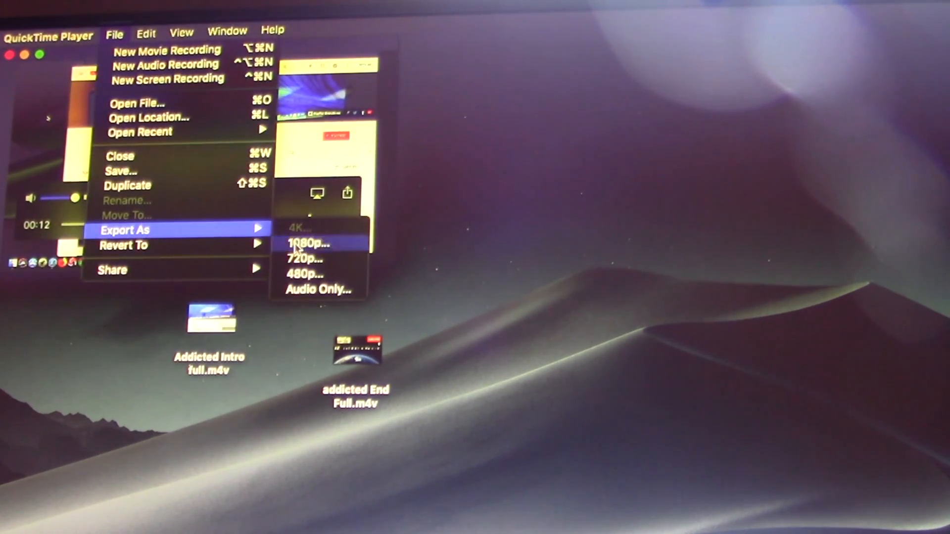
pyautogui.click(308, 243)
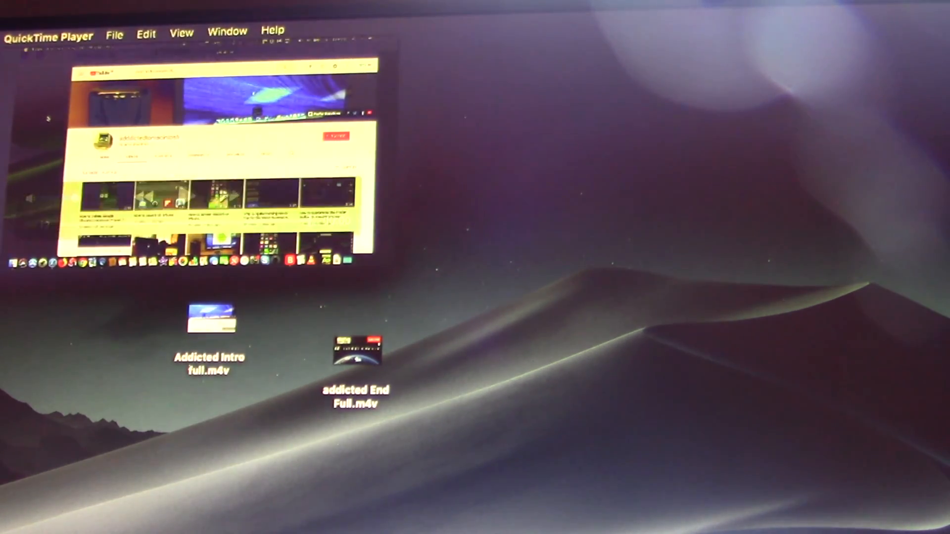
# Open and watch ssplit.mov in QuickTime Player, then bring up options for both exported movies.
pyautogui.rightClick(439, 271)
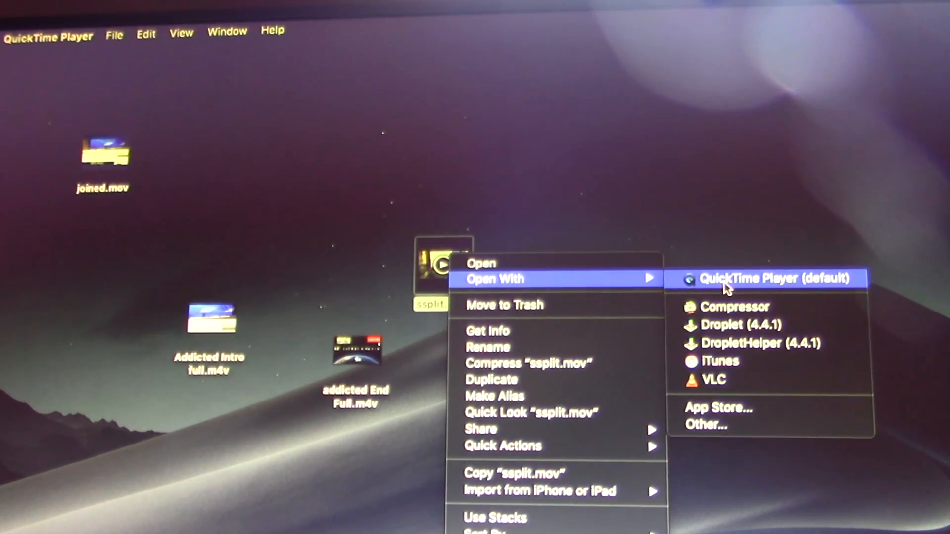
pyautogui.click(747, 278)
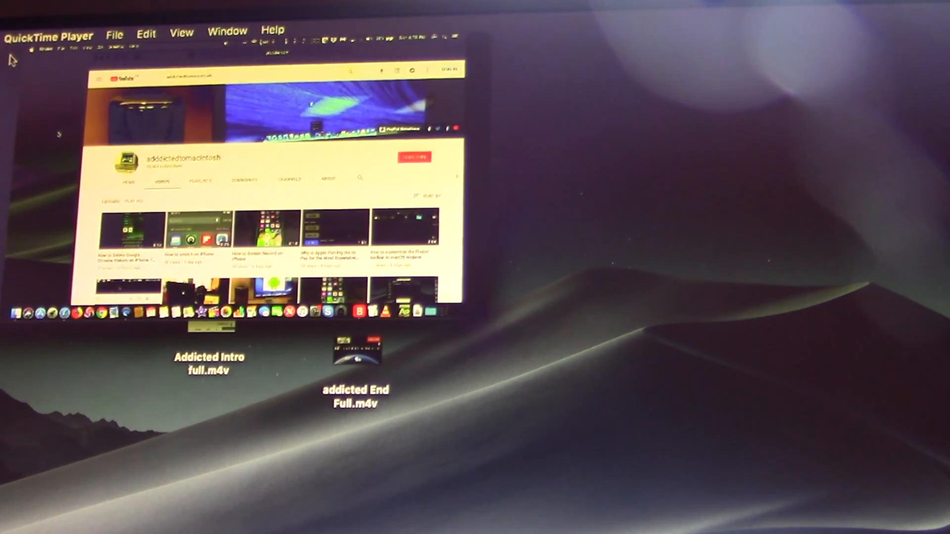
pyautogui.rightClick(260, 166)
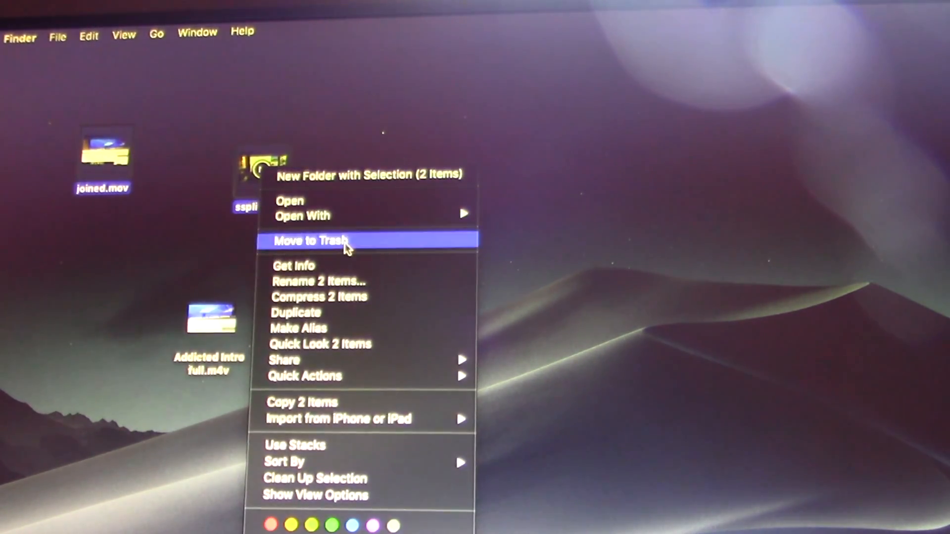